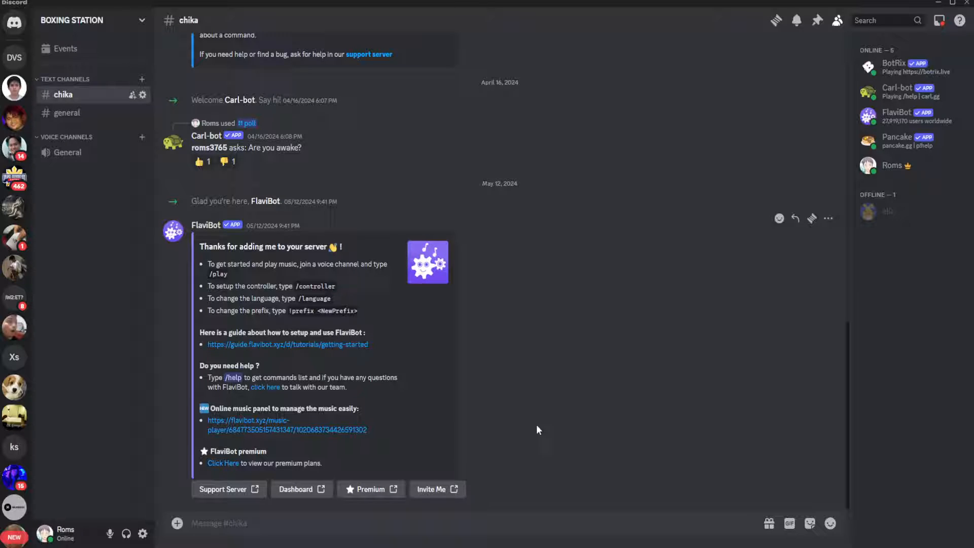
{"action": "mouse_move", "coordinate": [144, 533]}
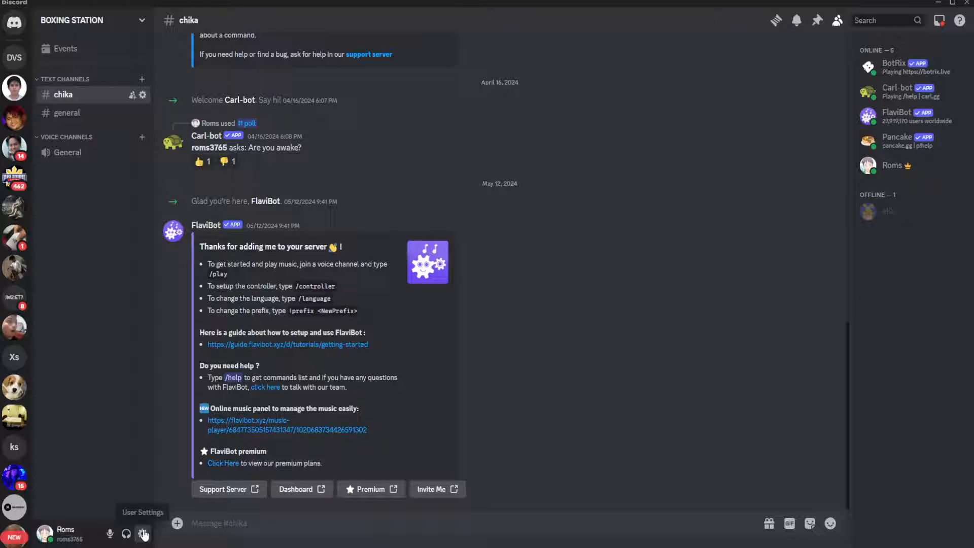
- Reach the user profile editor from User Settings for the account named Roms
{"action": "left_click", "coordinate": [144, 529]}
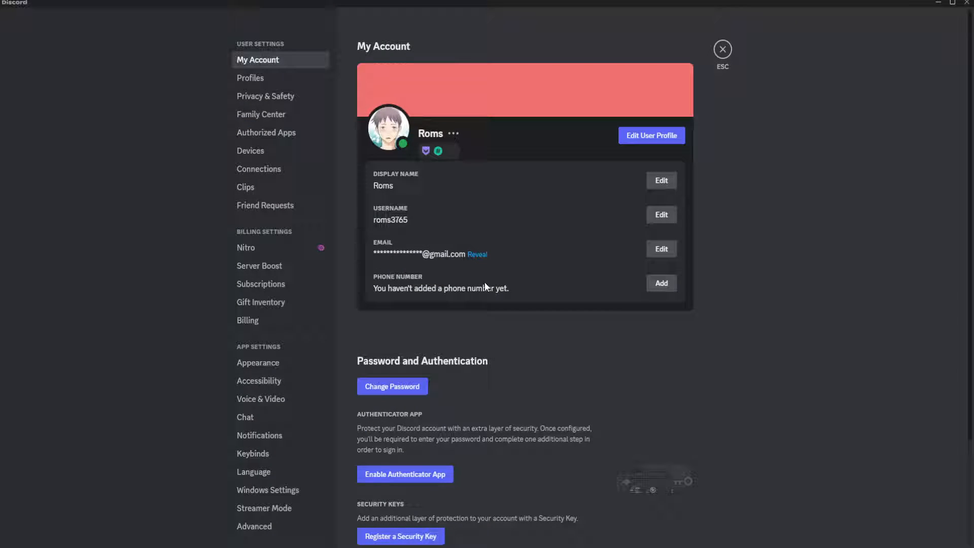
{"action": "mouse_move", "coordinate": [636, 146]}
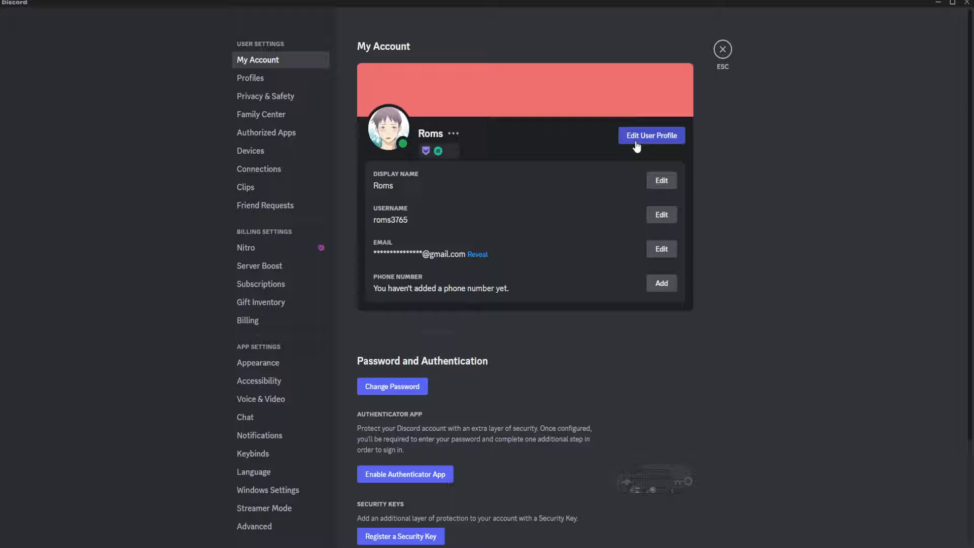
{"action": "left_click", "coordinate": [651, 136]}
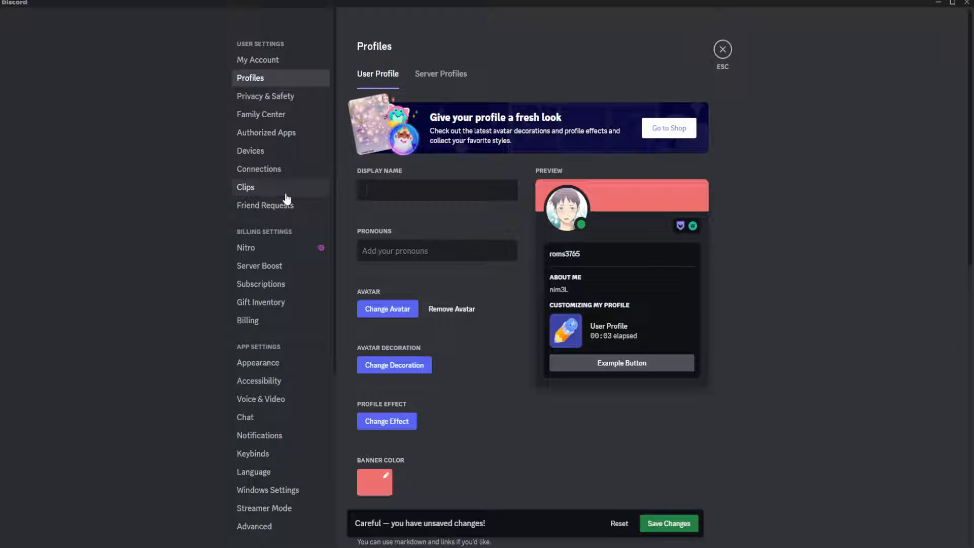
{"action": "mouse_move", "coordinate": [697, 429]}
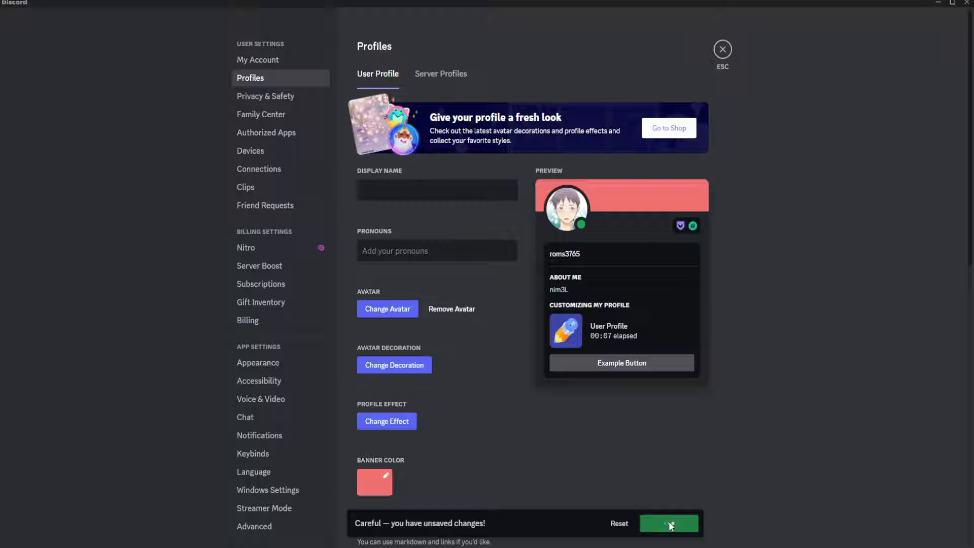
- Save the display name as an invisible character after the blank name is rejected
{"action": "left_click", "coordinate": [669, 523]}
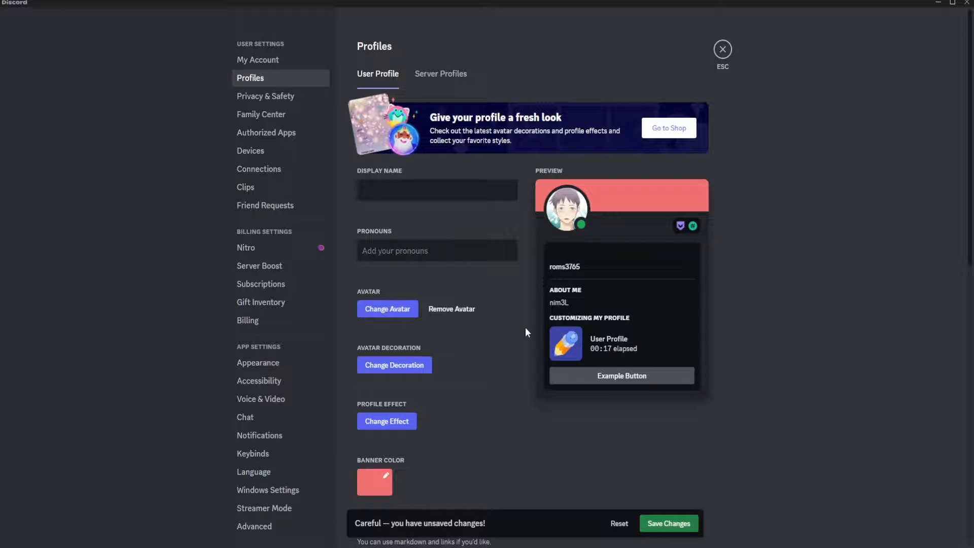
{"action": "mouse_move", "coordinate": [667, 524]}
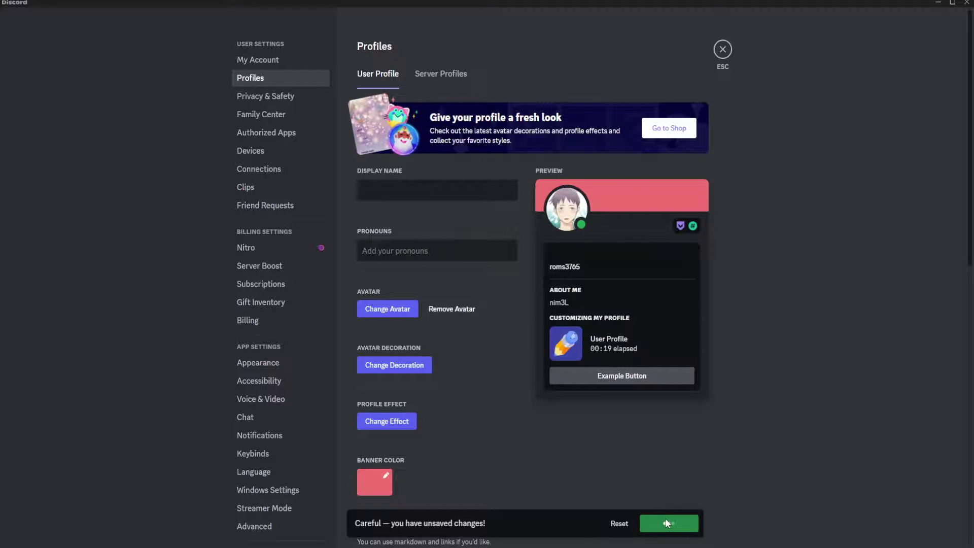
{"action": "left_click", "coordinate": [669, 523]}
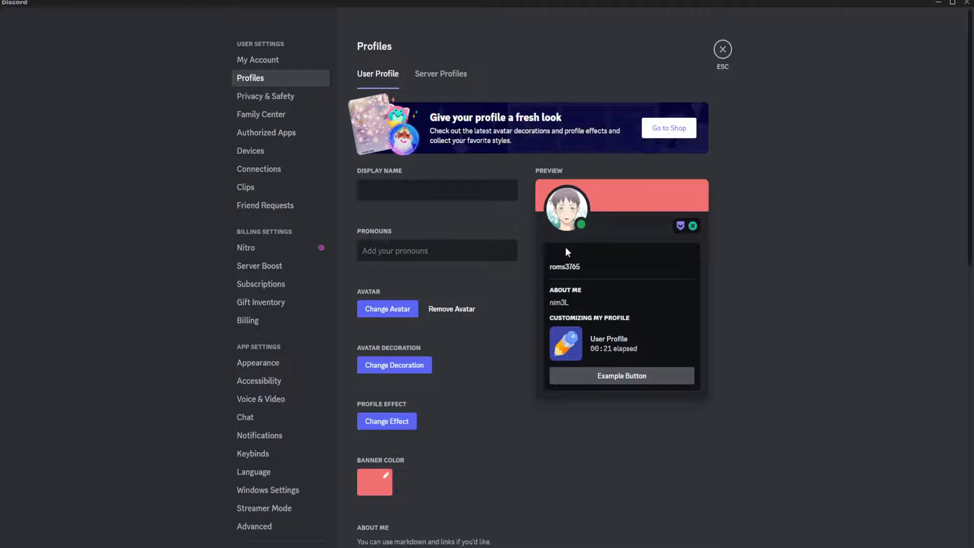
{"action": "left_click", "coordinate": [722, 48]}
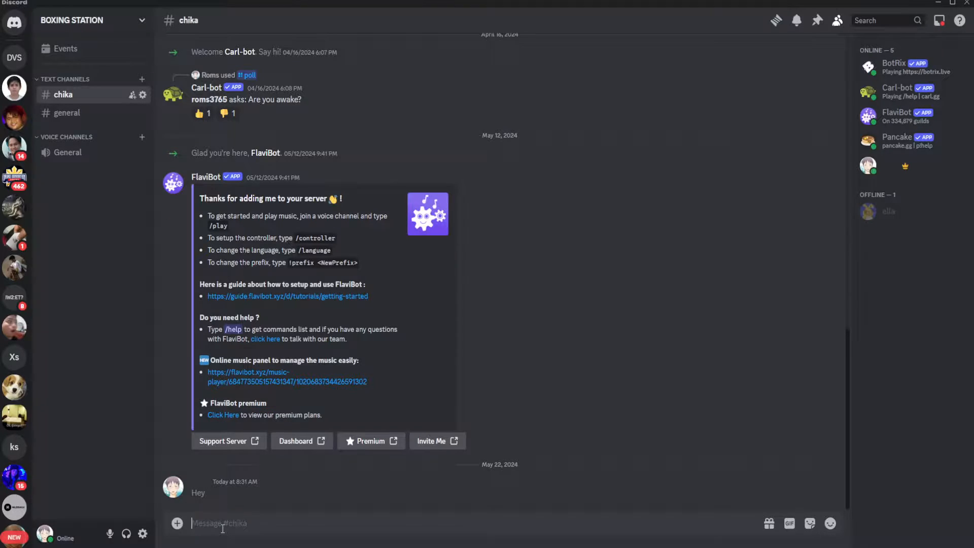
{"action": "mouse_move", "coordinate": [214, 488]}
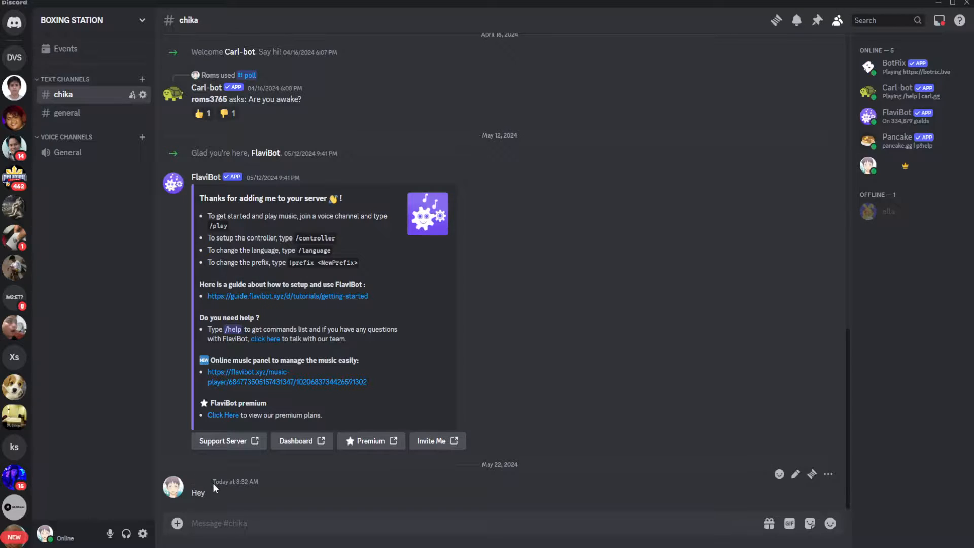
{"action": "mouse_move", "coordinate": [329, 505]}
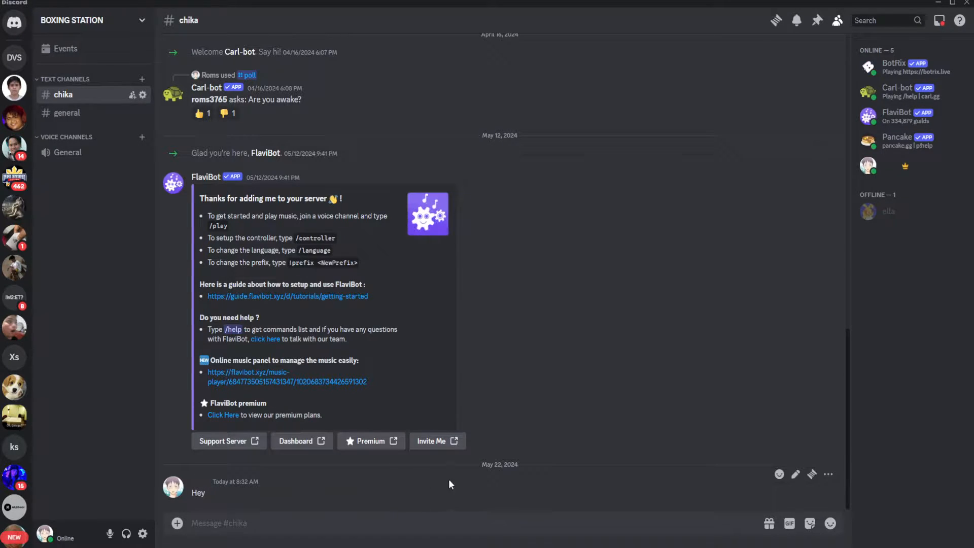
{"action": "mouse_move", "coordinate": [795, 474]}
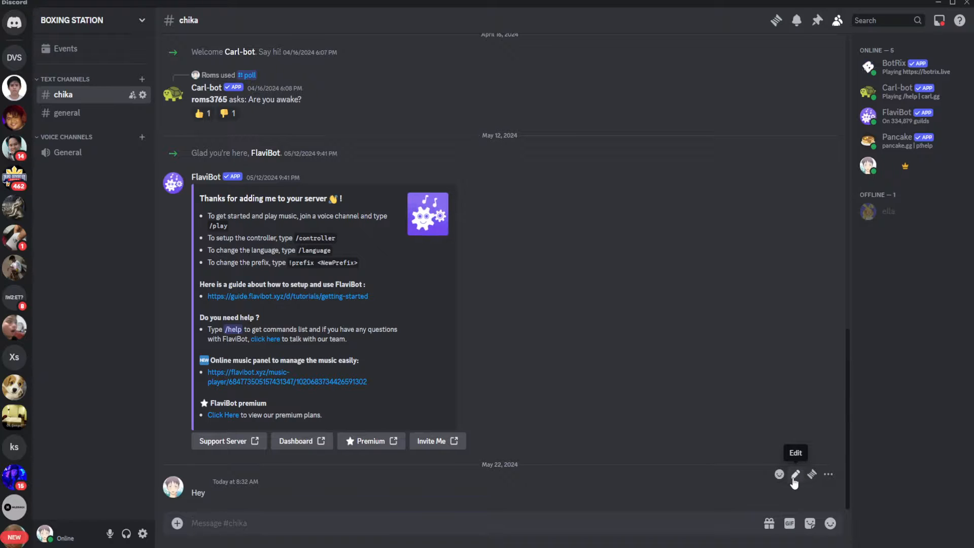